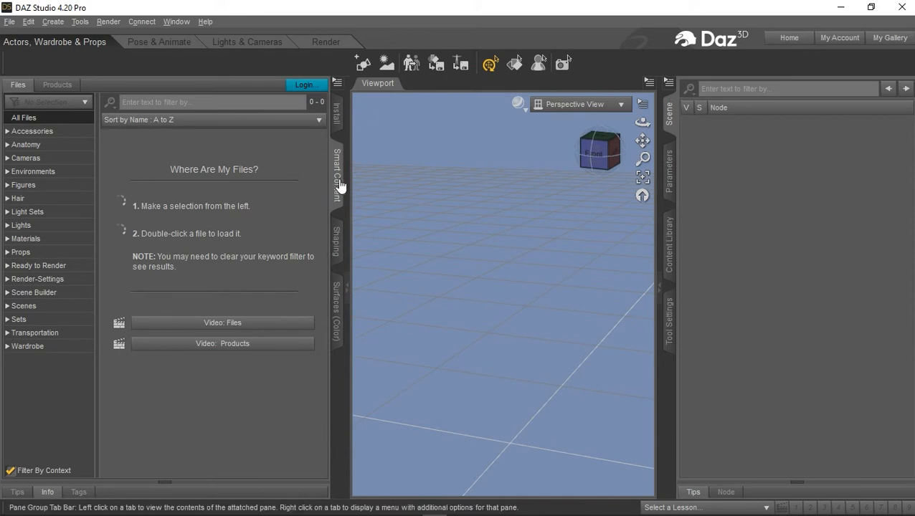
Step: Load the Underbelly HD figure from Smart Content's Figures category into the empty scene
click(23, 185)
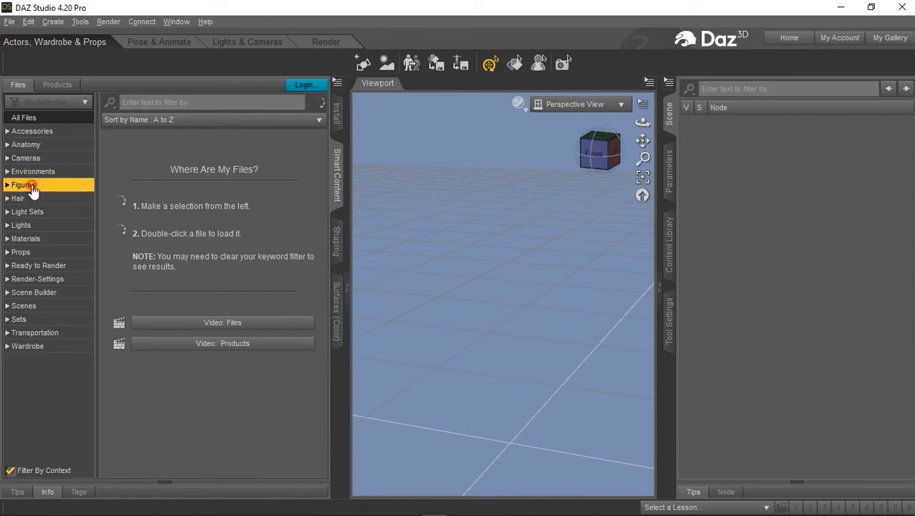
click(23, 185)
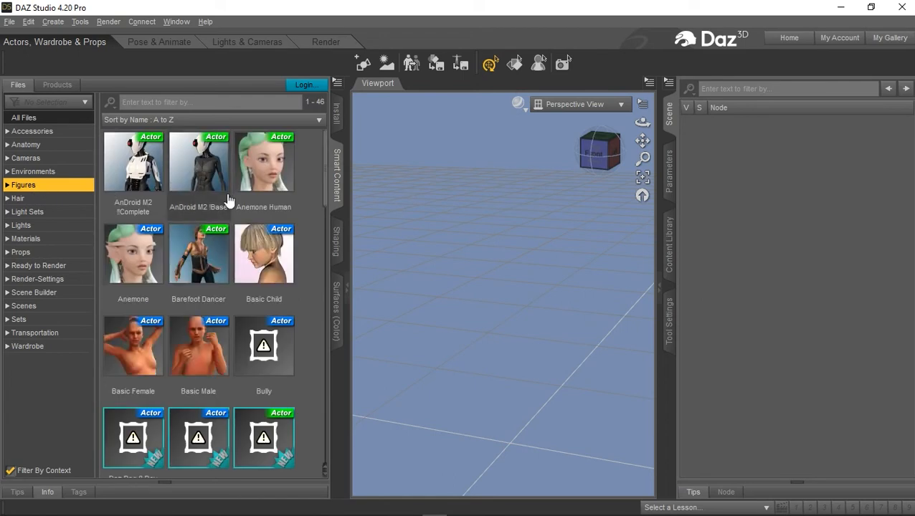
scroll(down, 3)
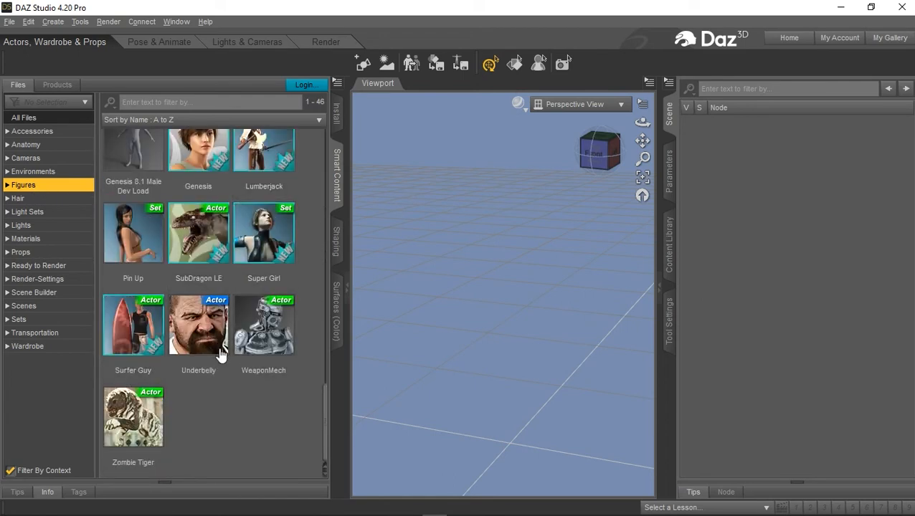
double_click(198, 325)
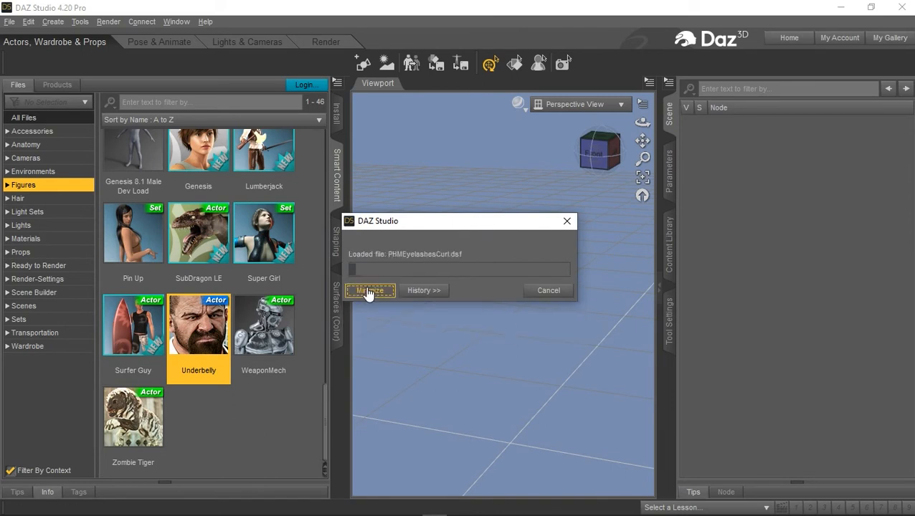
click(370, 291)
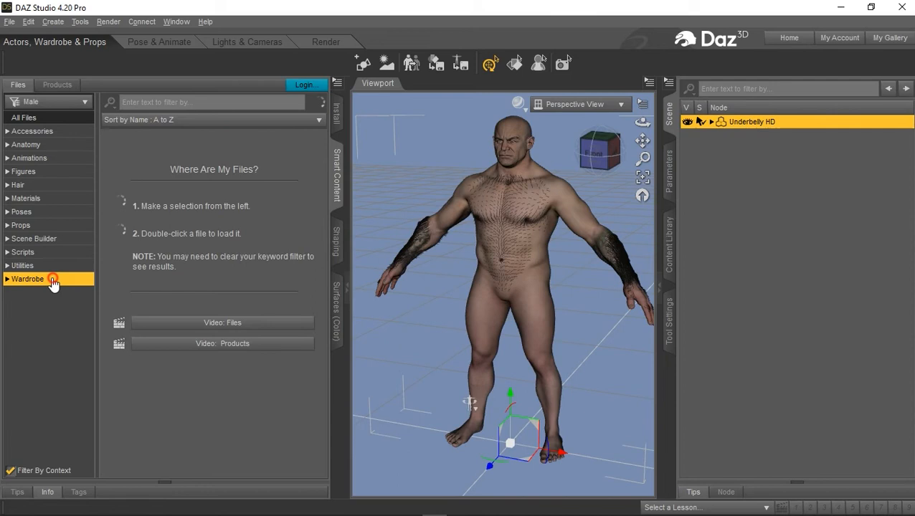
Step: Fit the Underbelly Boots from the Wardrobe category onto the figure
click(27, 279)
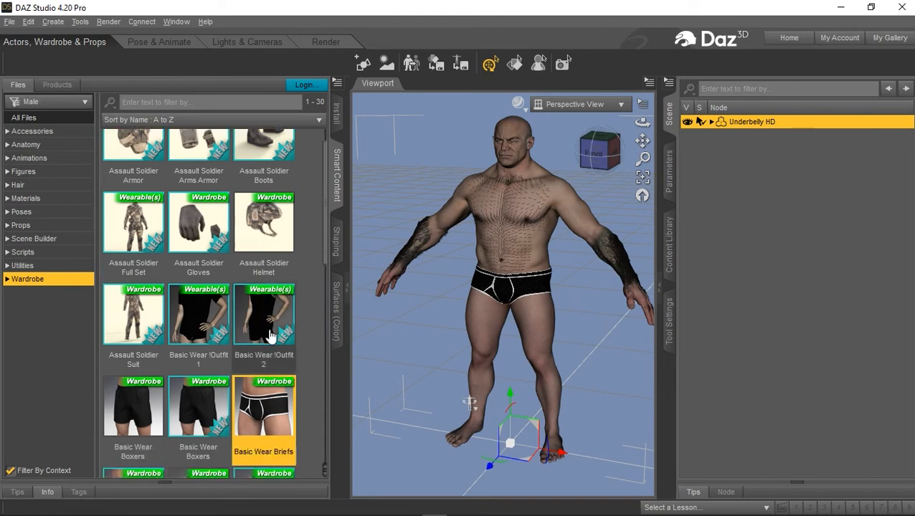
scroll(down, 3)
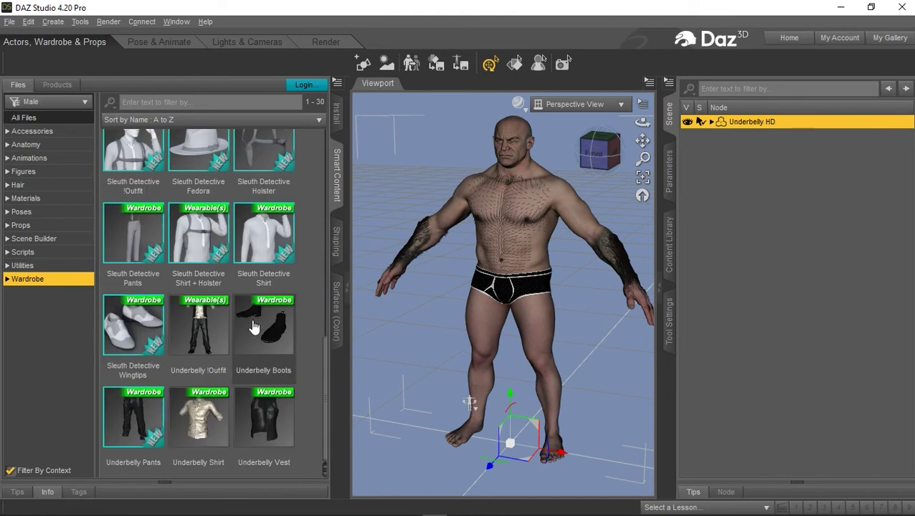
double_click(263, 326)
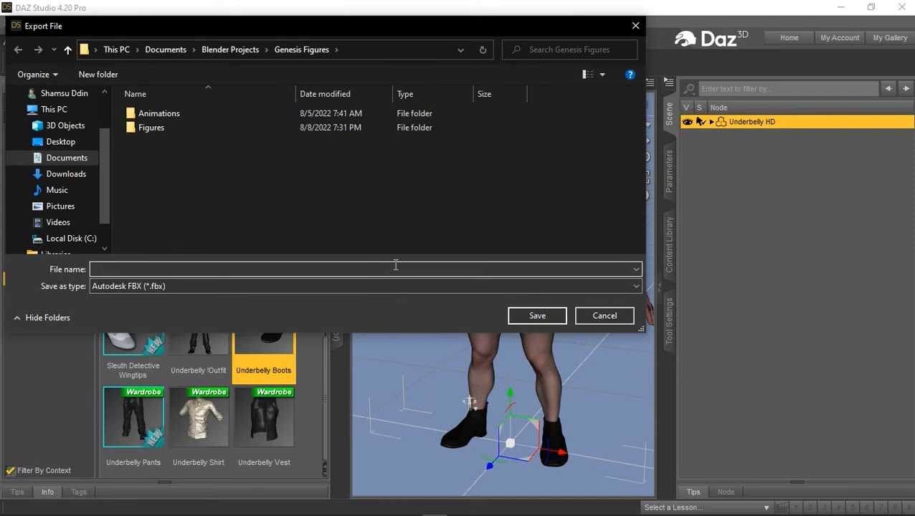
Step: Export the clothed figure as Underbelly FBX into Genesis Figures, accepting the export options
text(Underbe)
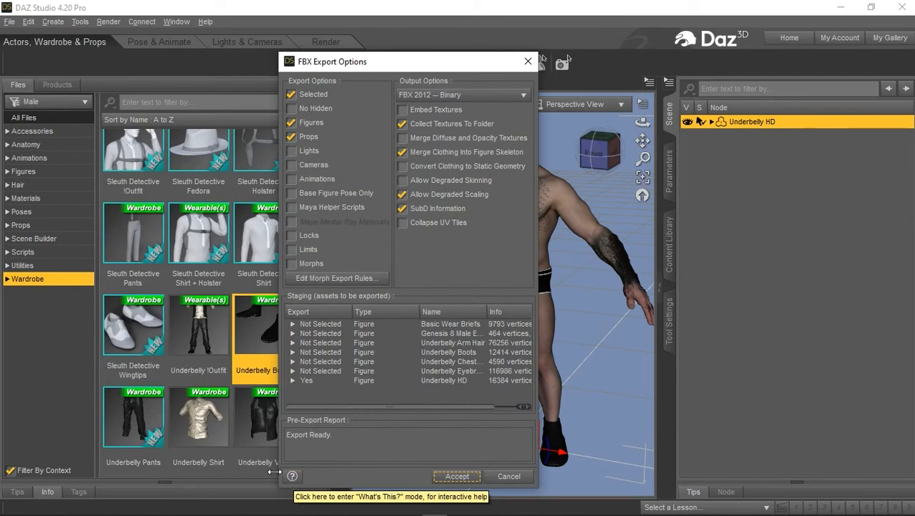
click(291, 123)
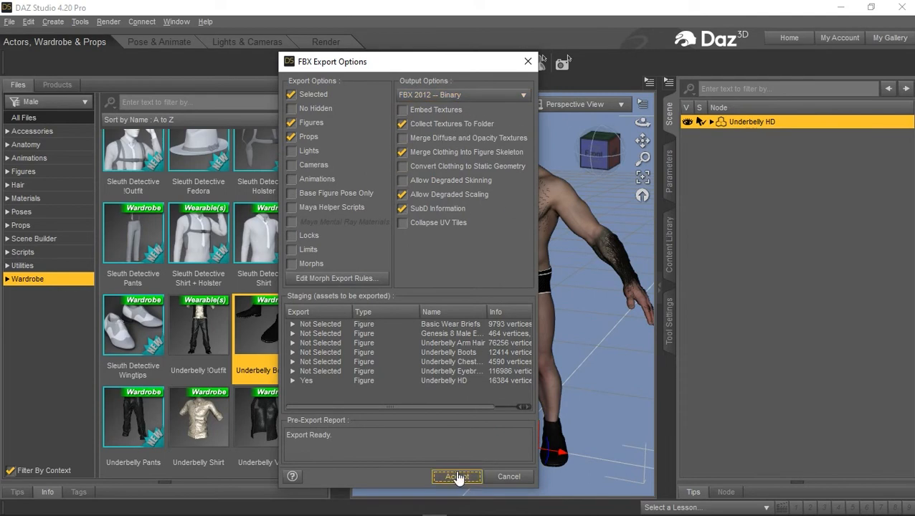
click(457, 477)
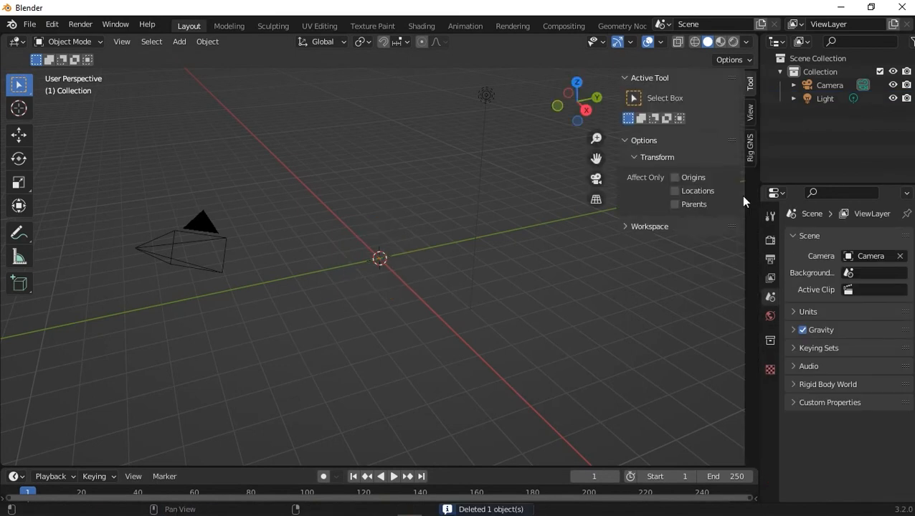
Step: Import Underbelly.fbx from the Genesis Figures folder through the Rig GNS sidebar
click(749, 144)
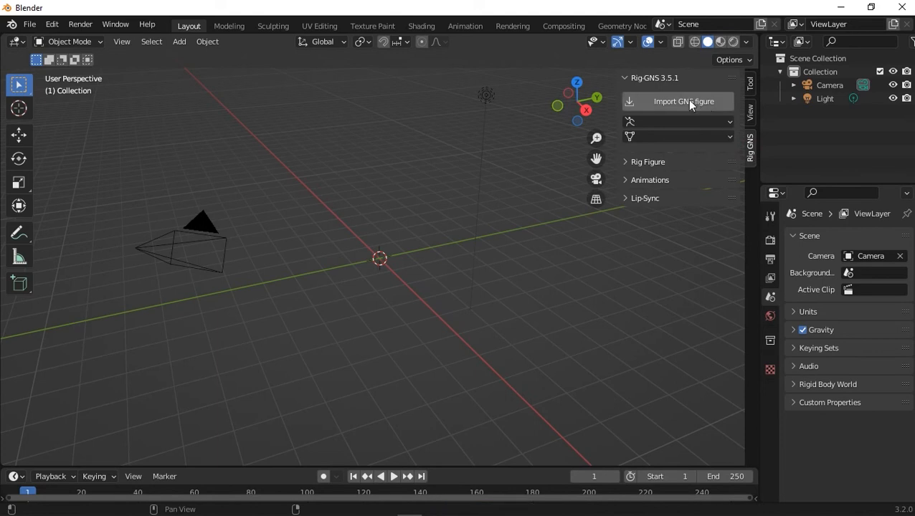
click(677, 101)
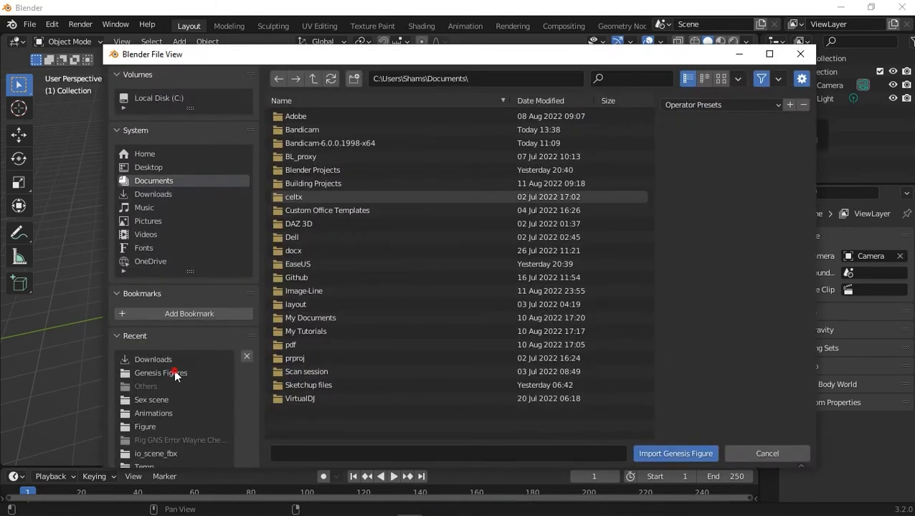
double_click(160, 373)
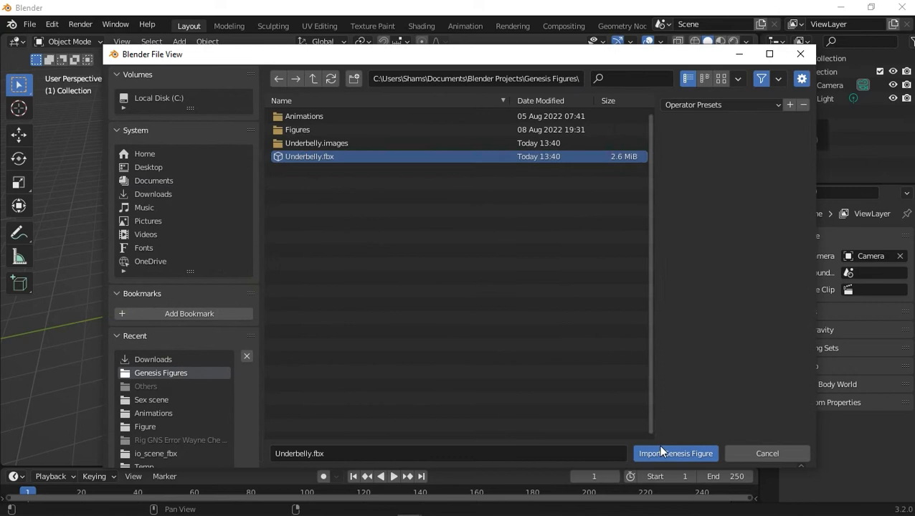
click(676, 453)
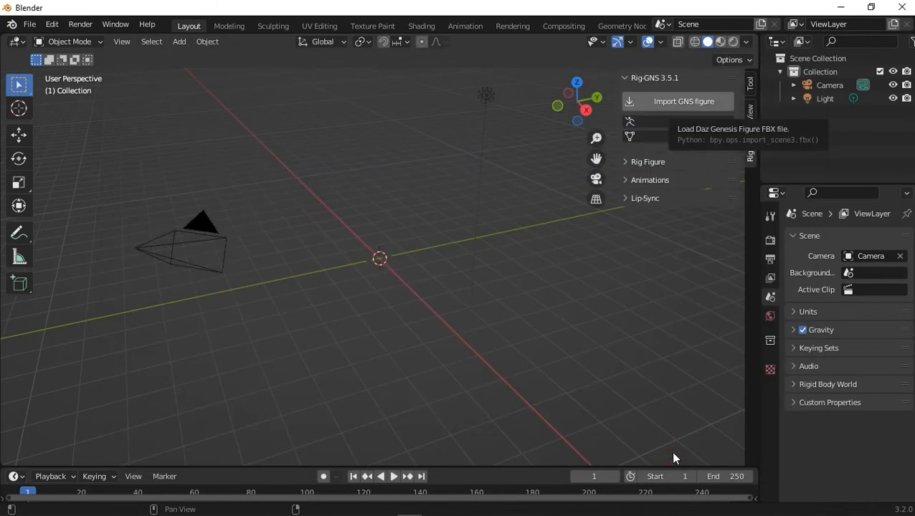
mouse_move(453, 316)
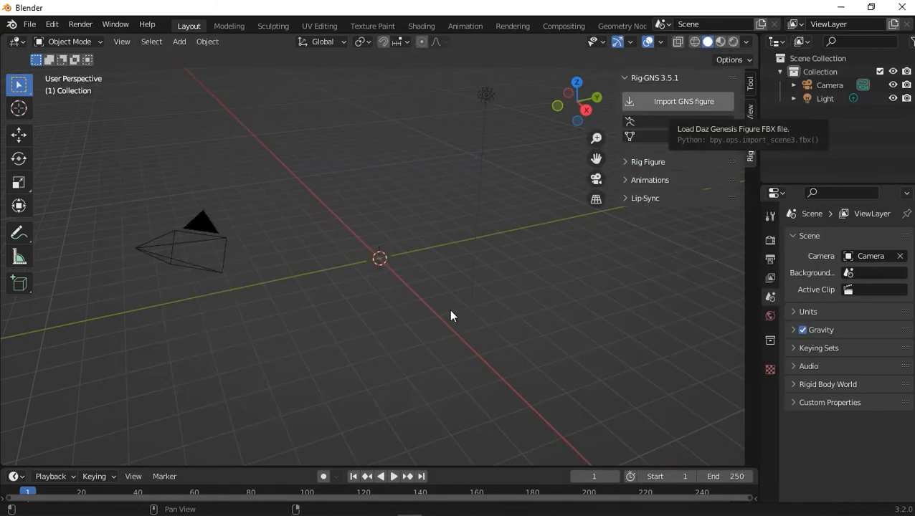
click(677, 101)
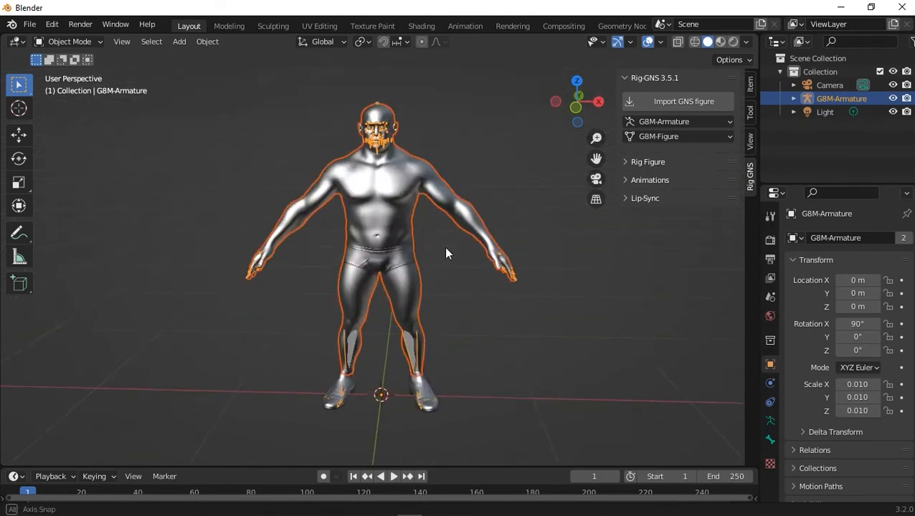
Step: Try auto-rigging the imported figure with Rig-GNS, which reports a vertex-order disparity error
click(644, 161)
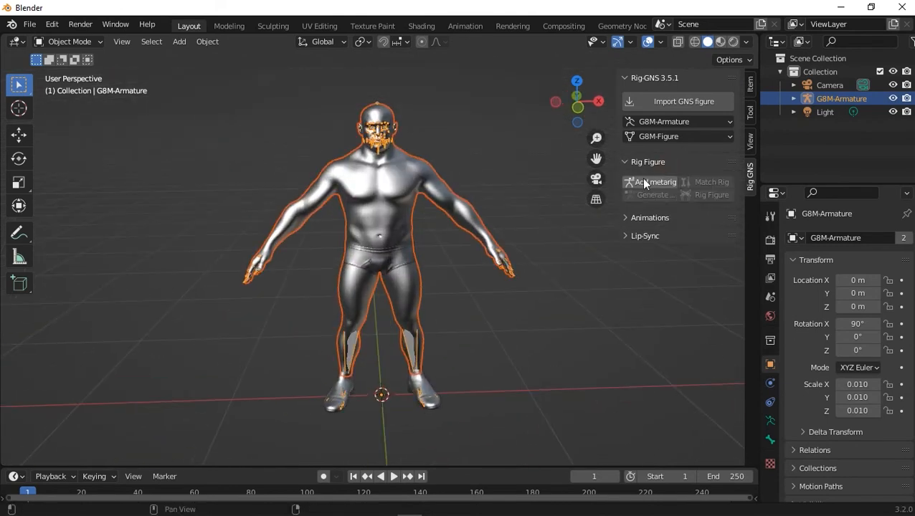
click(654, 181)
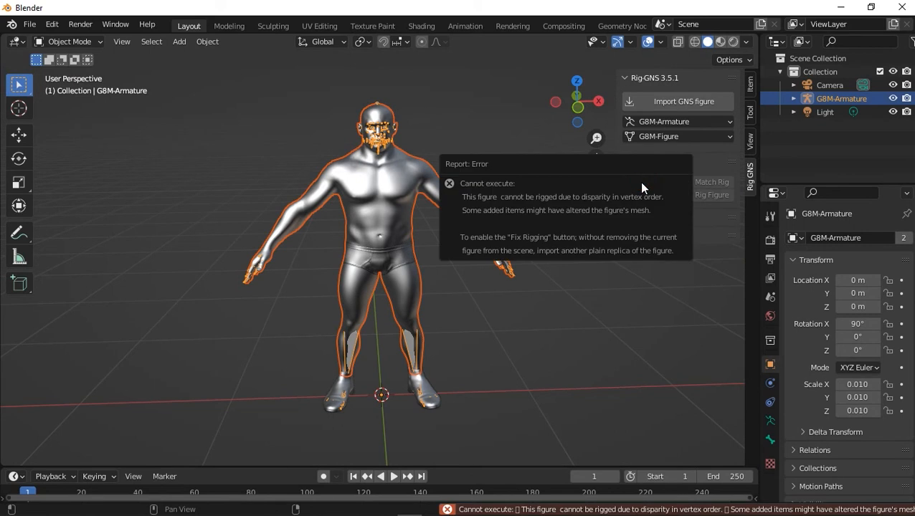
mouse_move(473, 214)
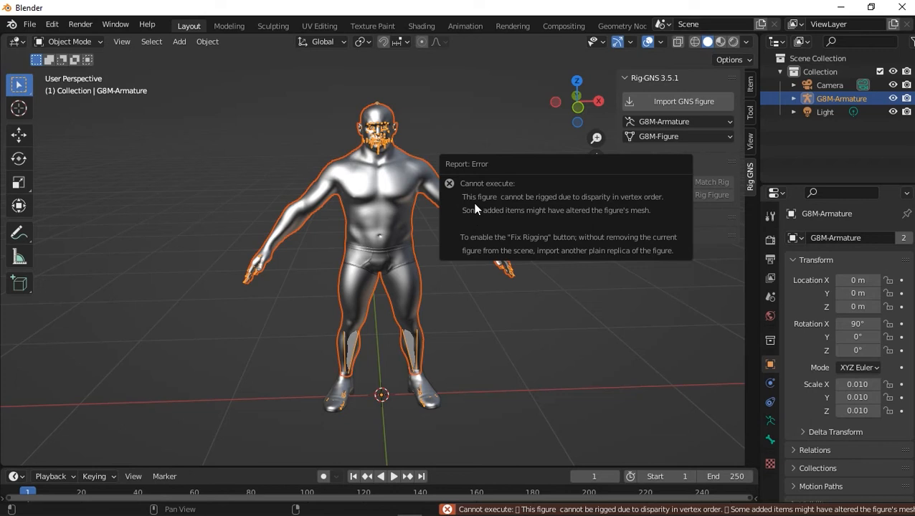
mouse_move(520, 186)
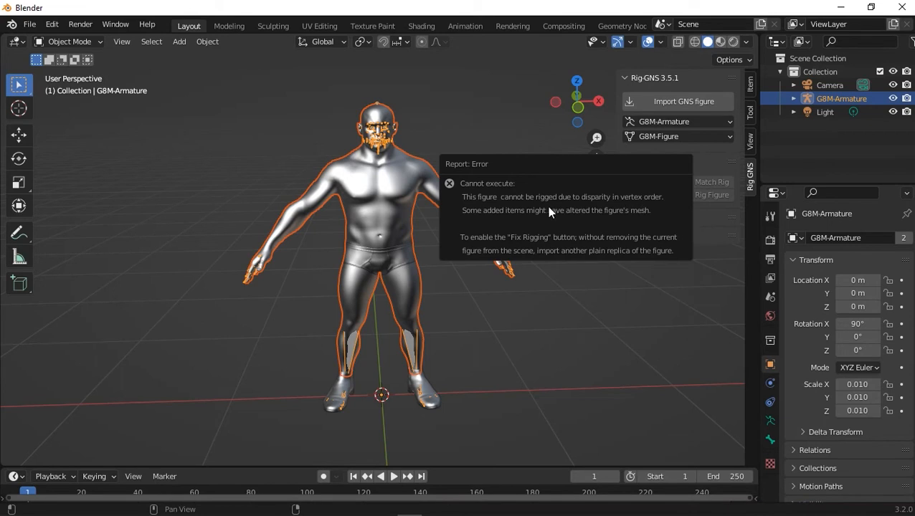
mouse_move(583, 220)
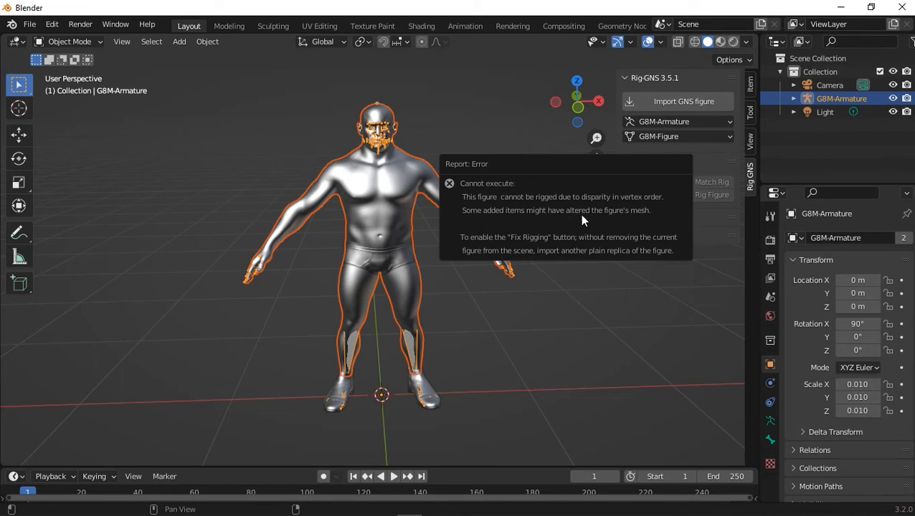
mouse_move(486, 246)
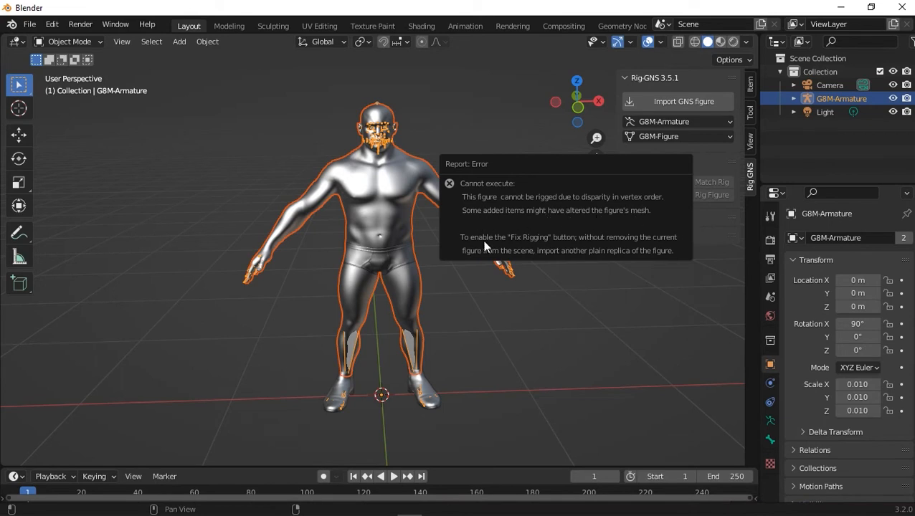
mouse_move(620, 246)
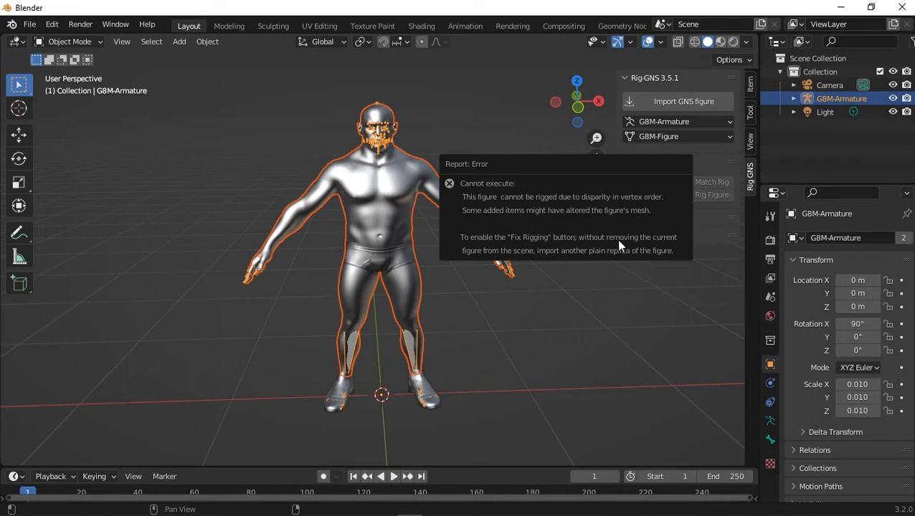
mouse_move(547, 259)
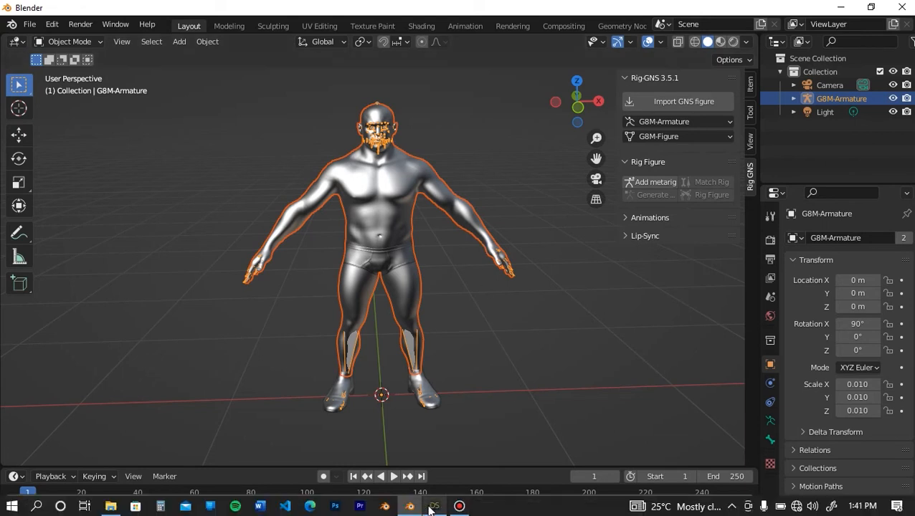
Step: In DAZ Studio, delete the eyelashes, eyebrows, body hair, briefs and boots under Underbelly HD
click(432, 504)
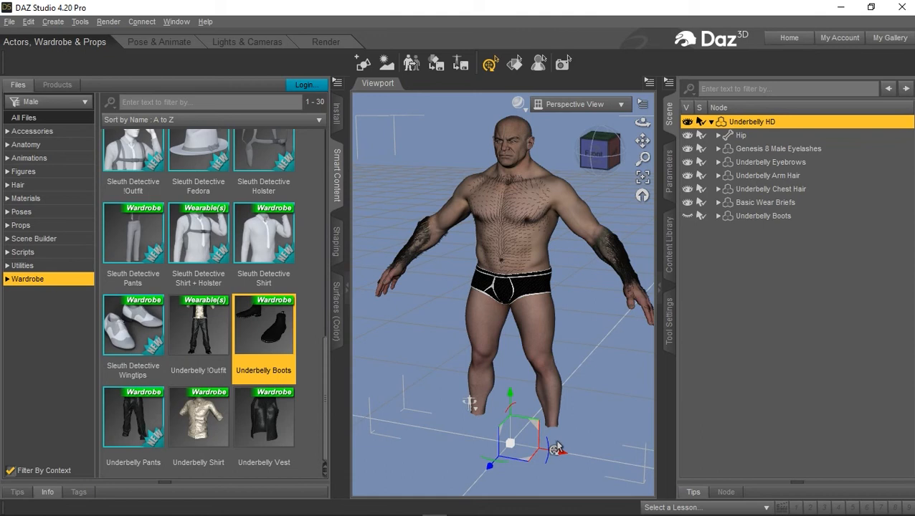
mouse_move(570, 397)
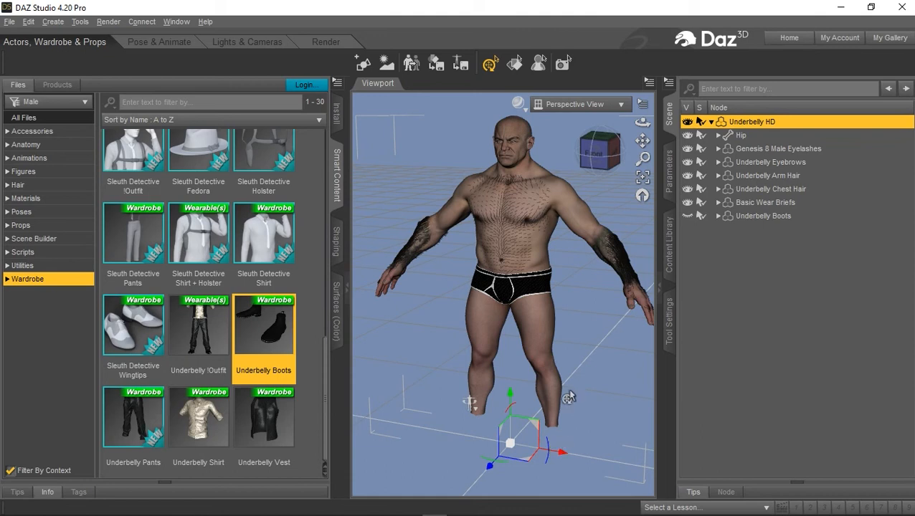
double_click(263, 324)
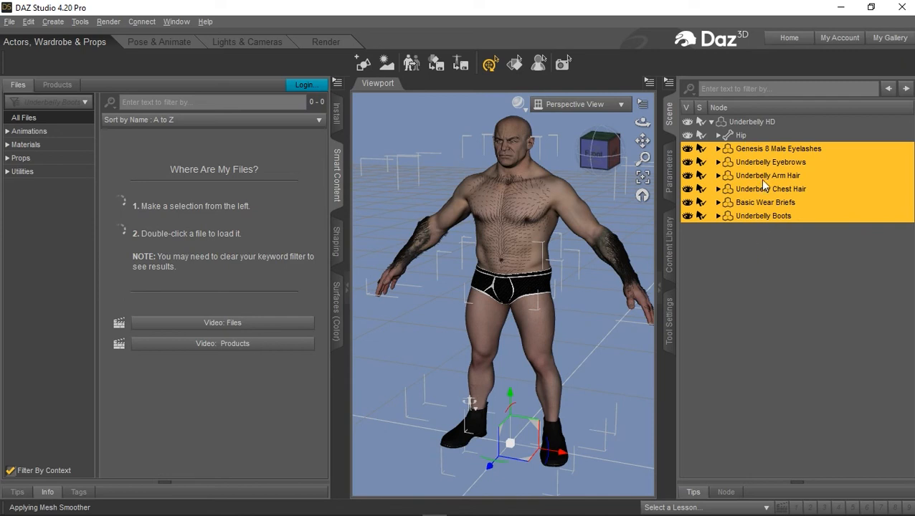
right_click(767, 176)
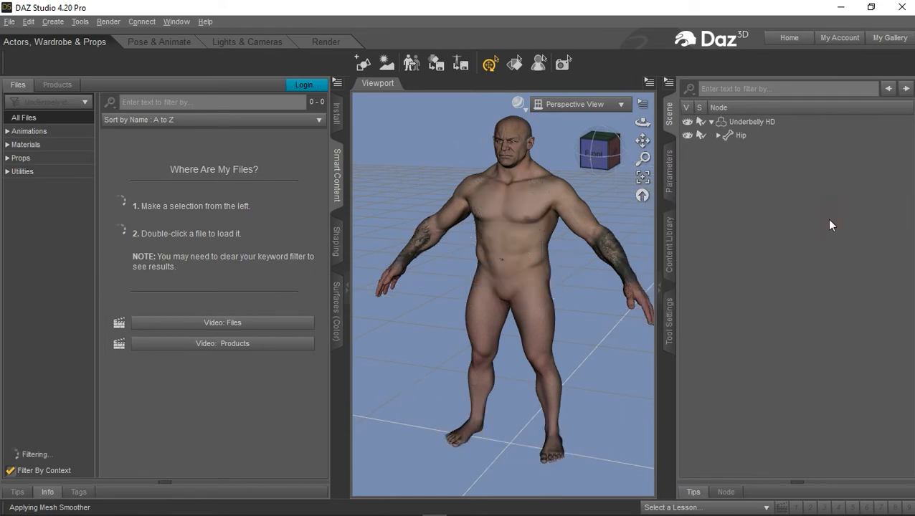
click(752, 121)
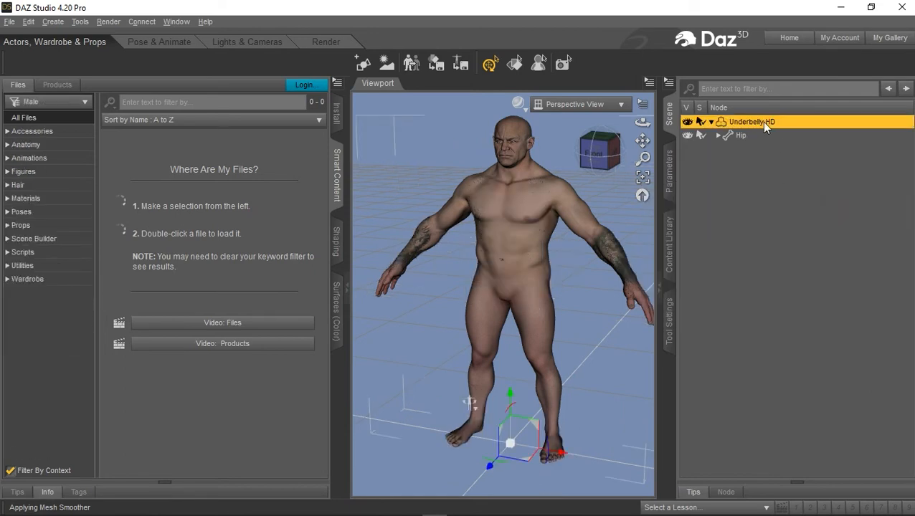
Step: Export the bare Underbelly HD figure from the File menu as Underbelly Plain.fbx
click(10, 20)
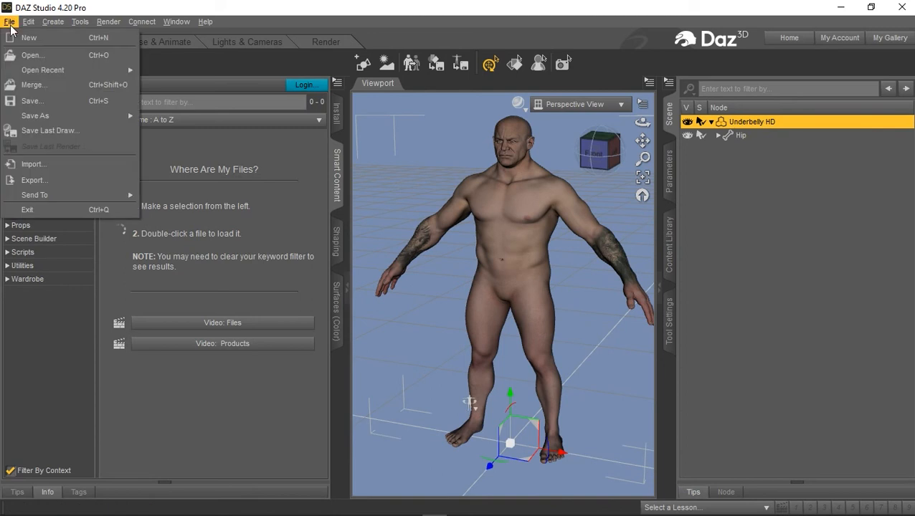
click(34, 179)
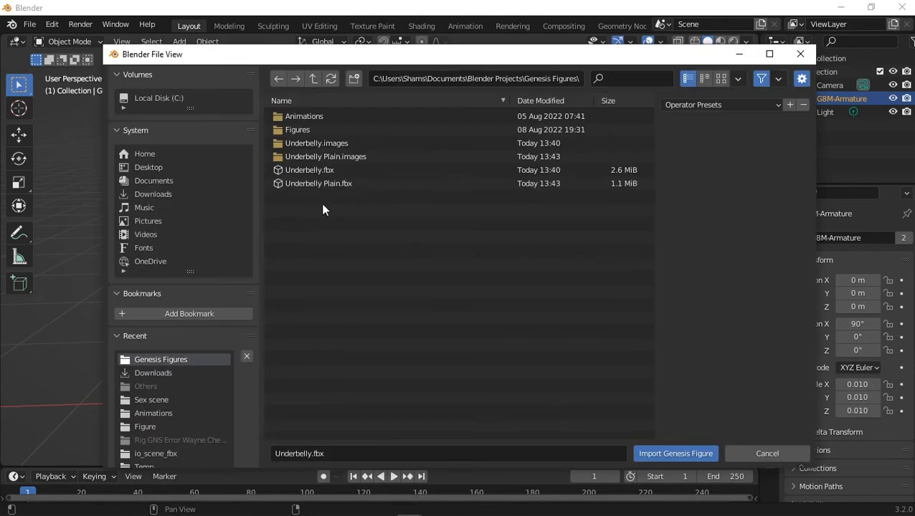
Step: Import Underbelly Plain.fbx as a second G8M figure via Import Genesis Figure
click(318, 183)
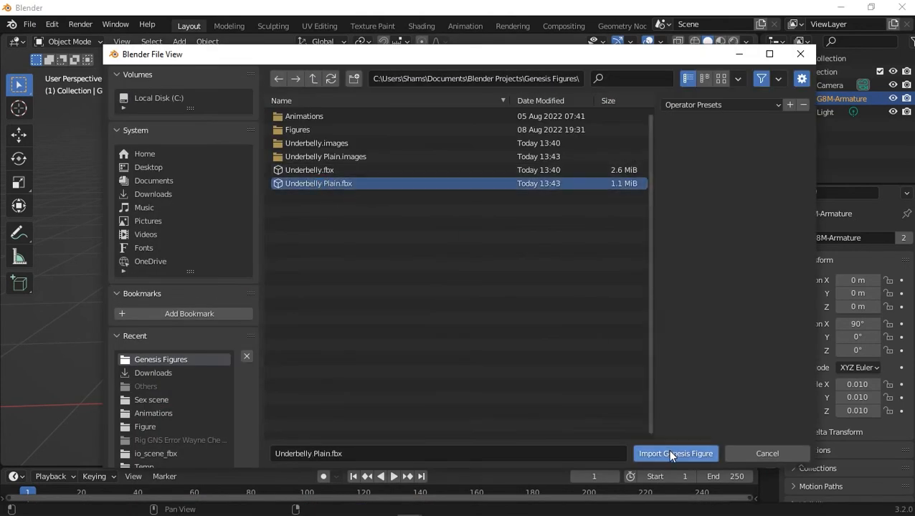
click(675, 453)
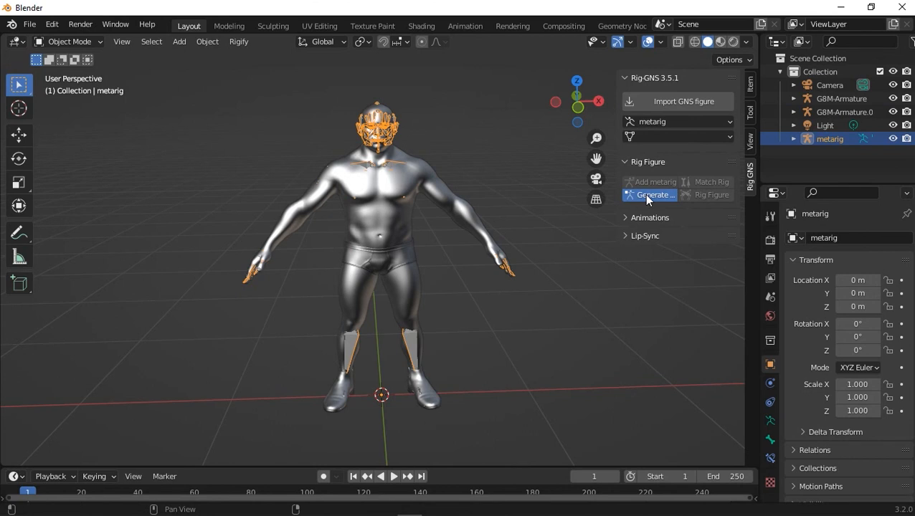
Step: Generate the G8M-rig.001 control rig, rig the plain figure with it, and return to Object Mode
click(650, 195)
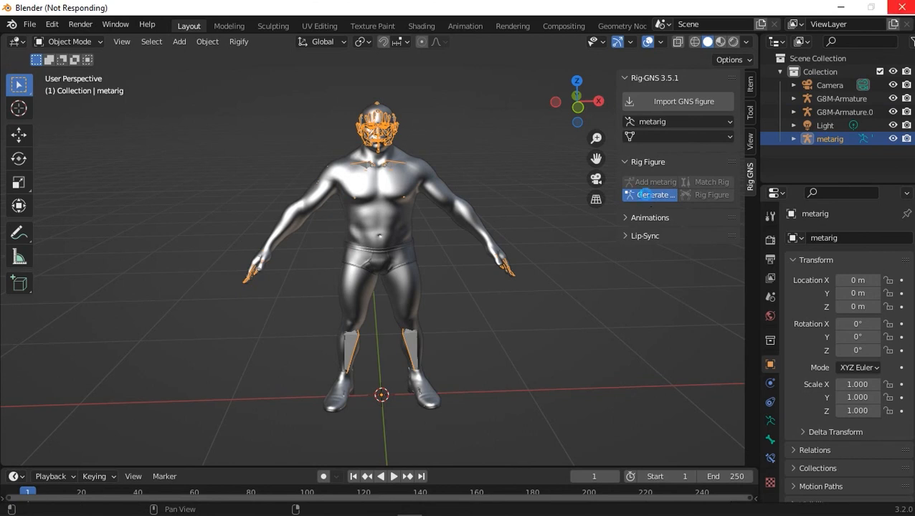
click(649, 194)
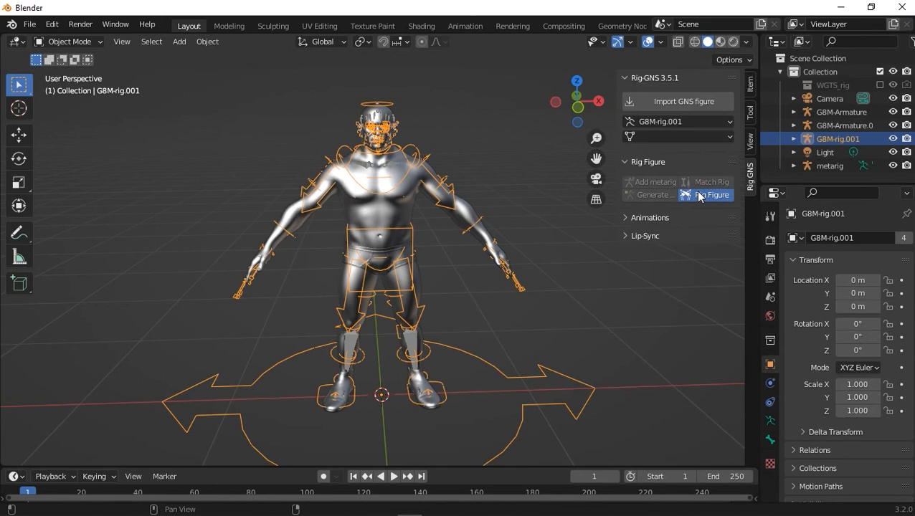
click(711, 194)
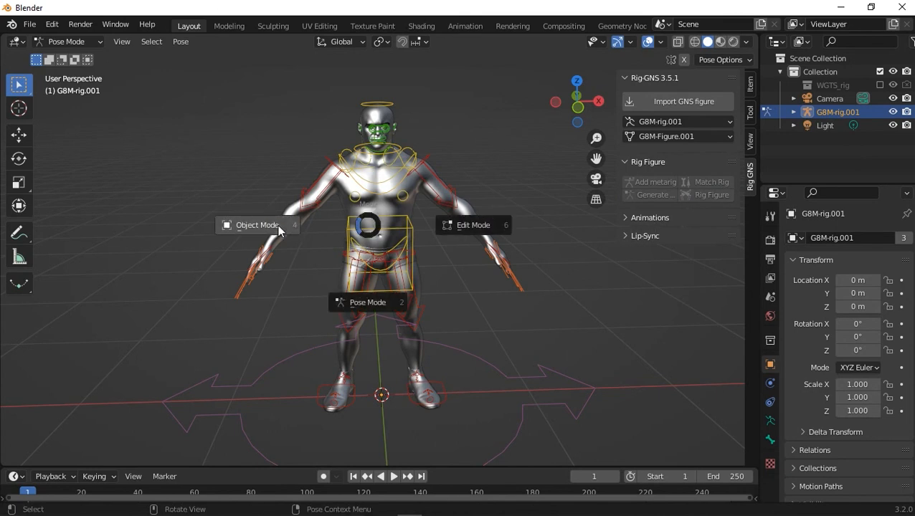
click(256, 224)
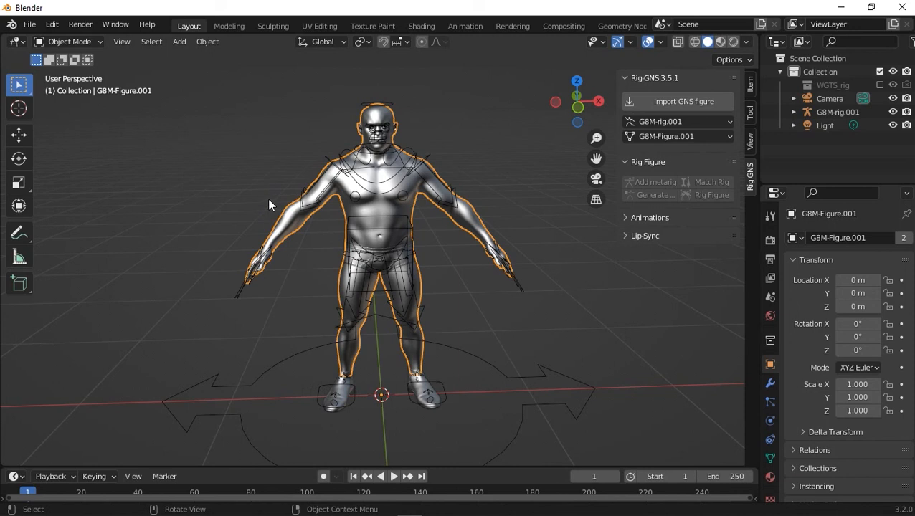
mouse_move(273, 202)
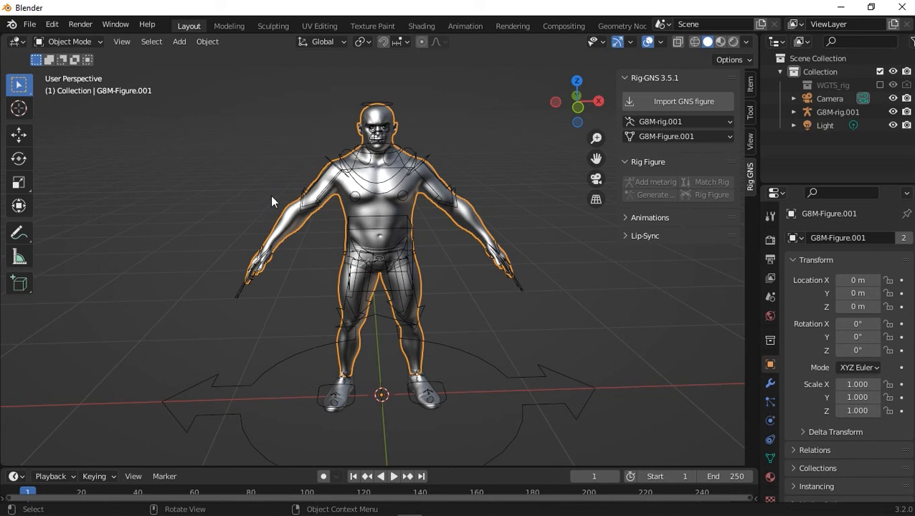
mouse_move(596, 178)
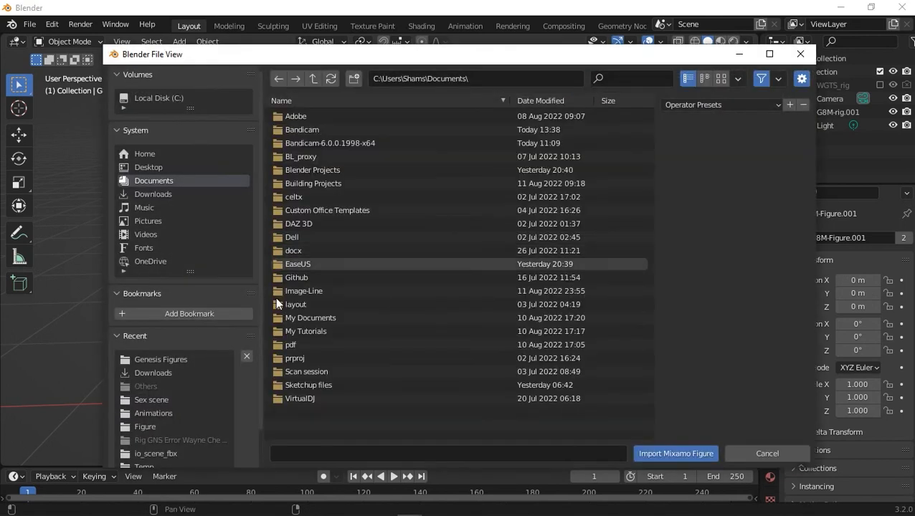
Step: Bind the Wave Hip Hop Dance Mixamo animation to G8M-rig.001 and play it back
click(767, 453)
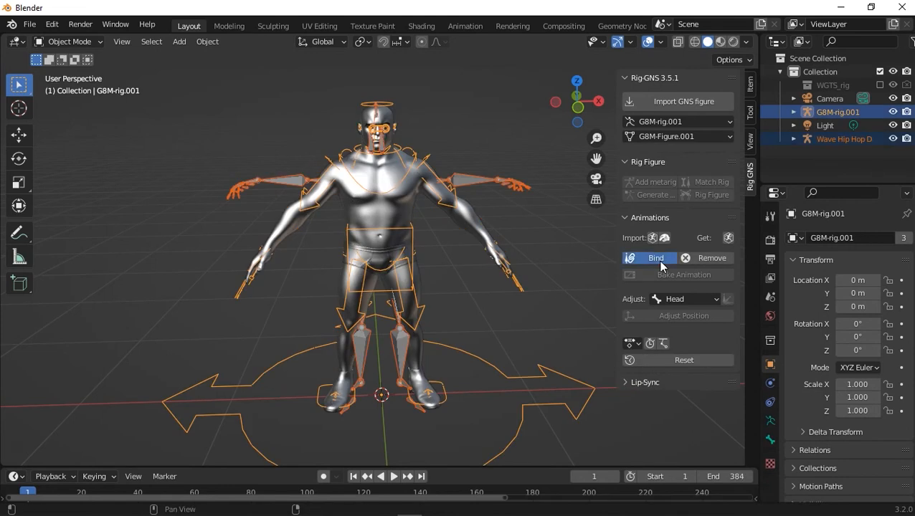
click(649, 258)
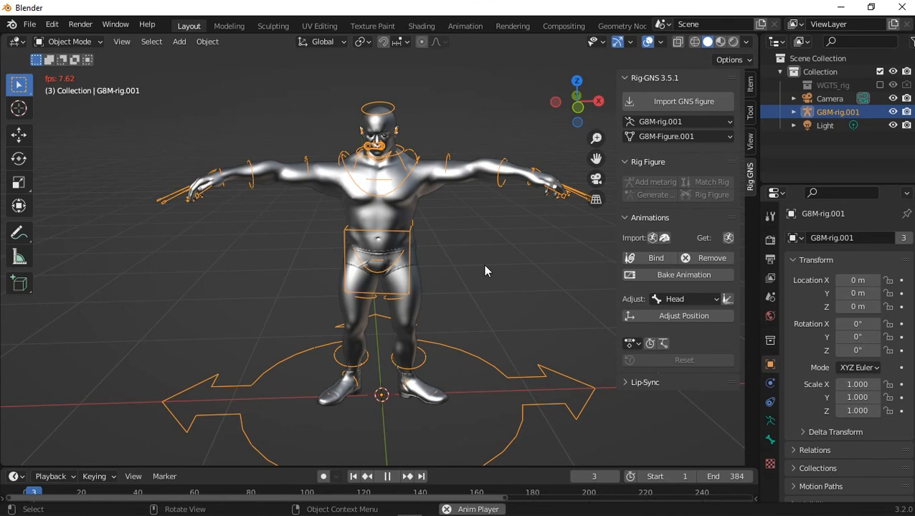
click(387, 476)
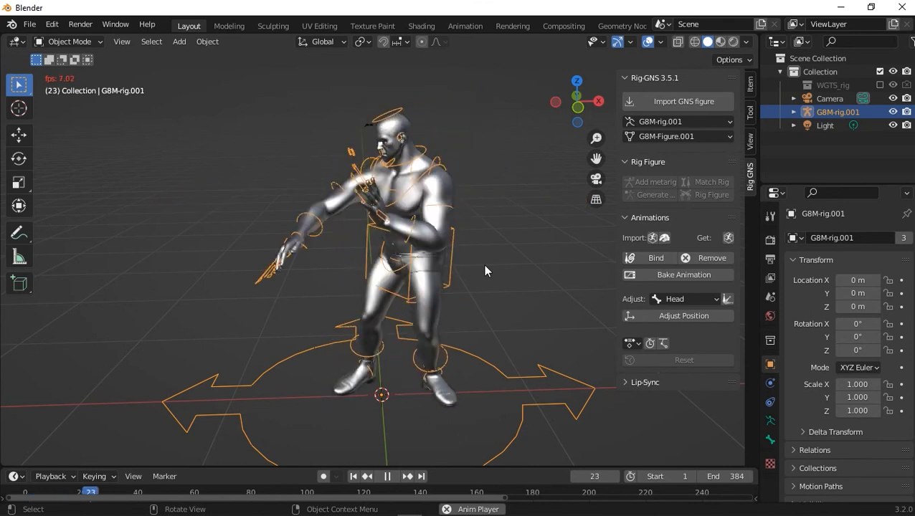